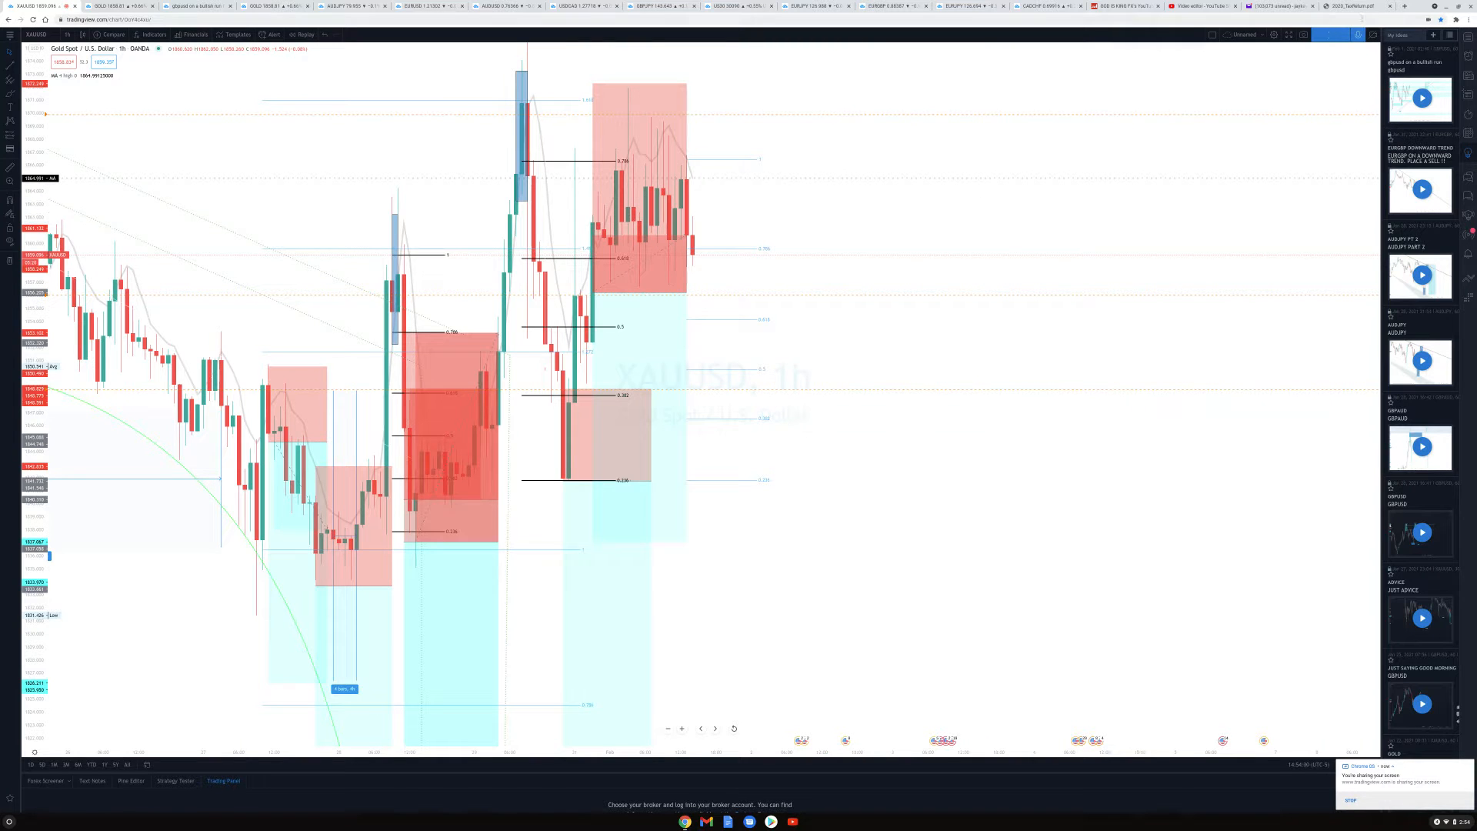
{"action": "left_click", "coordinate": [1374, 35]}
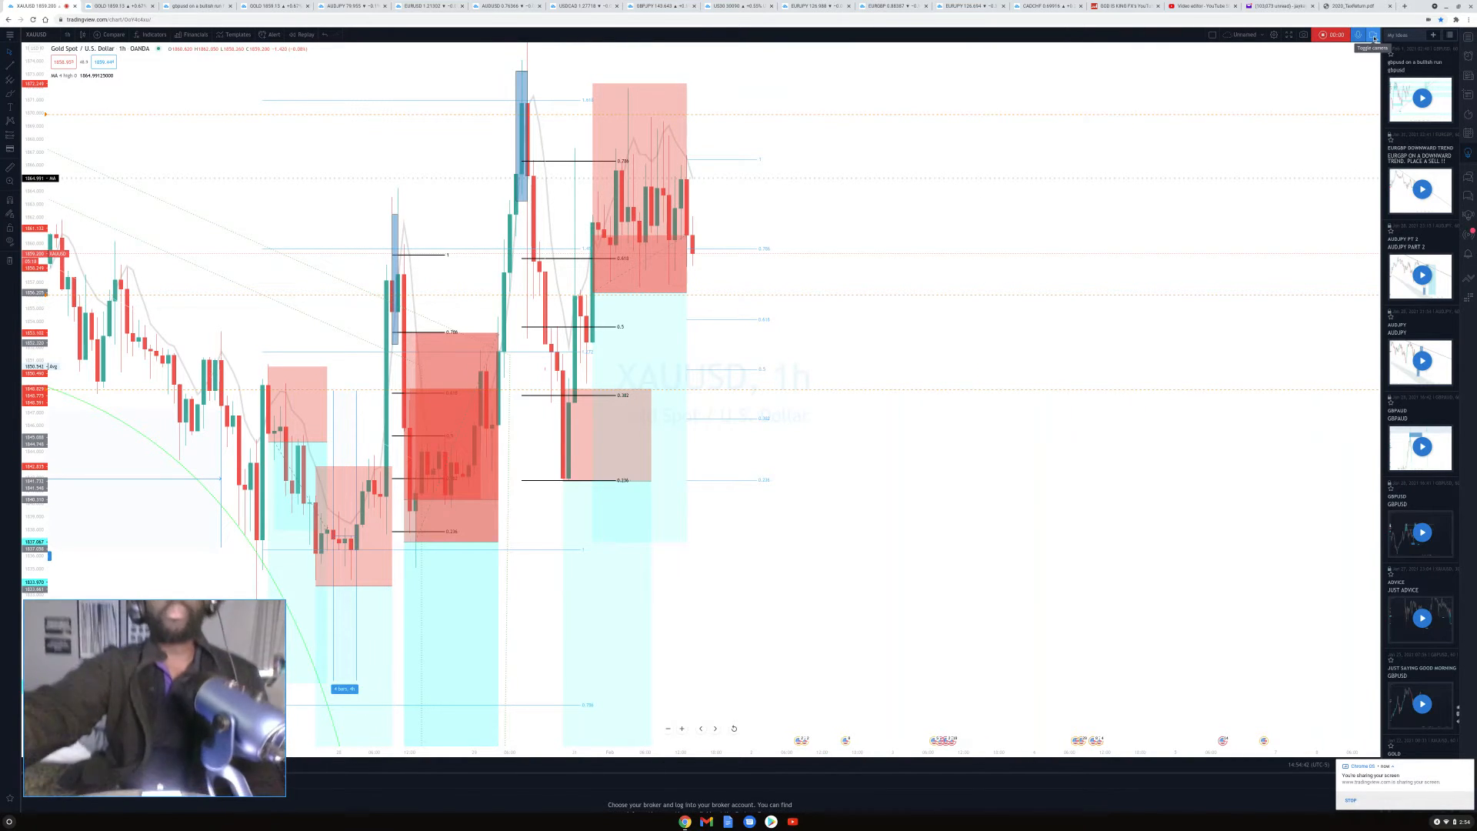